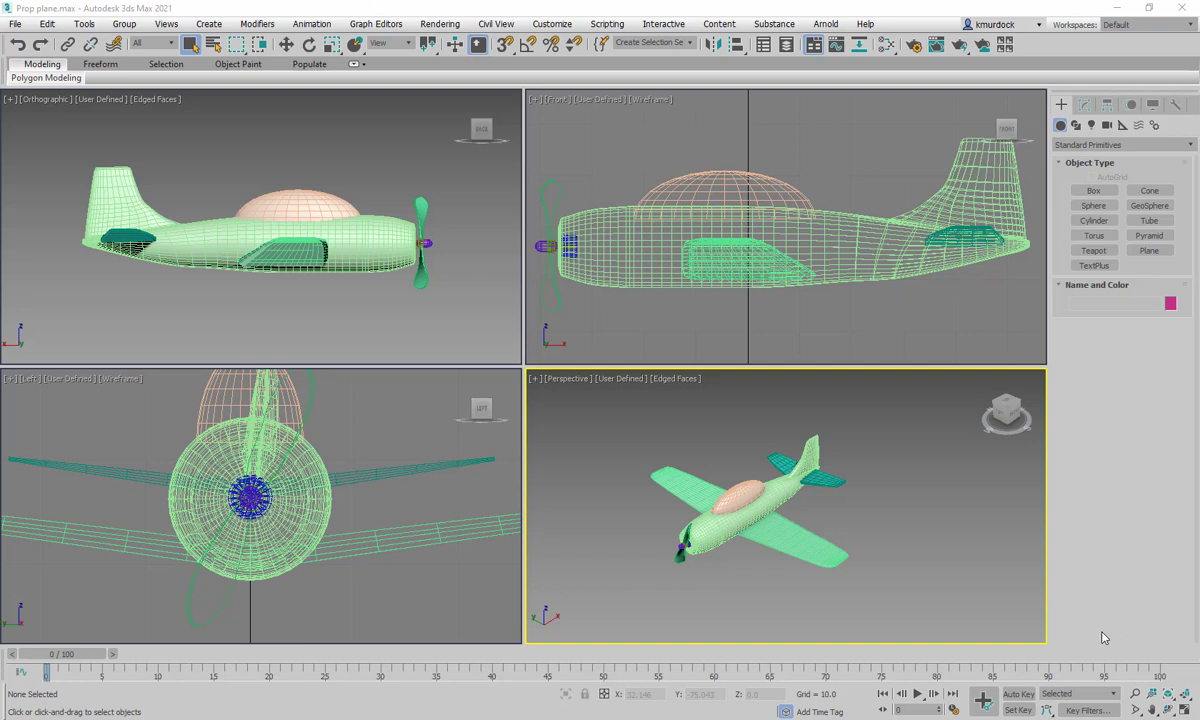
{"action": "mouse_move", "coordinate": [930, 577]}
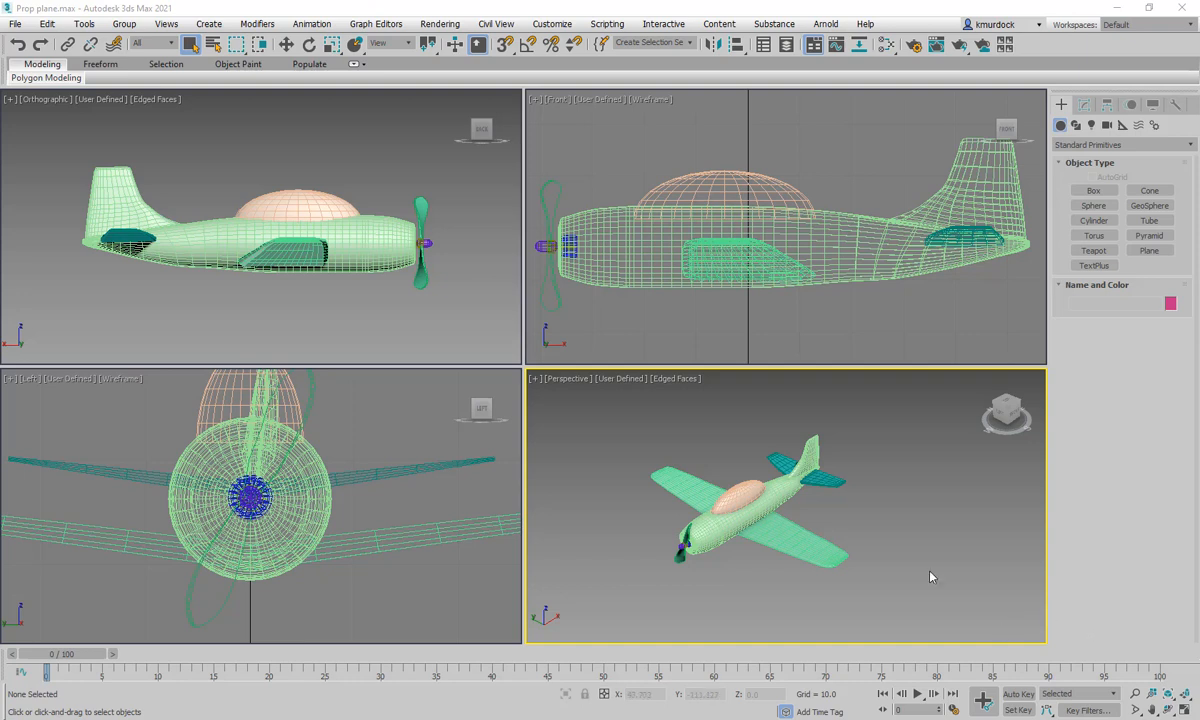
{"action": "mouse_move", "coordinate": [372, 271]}
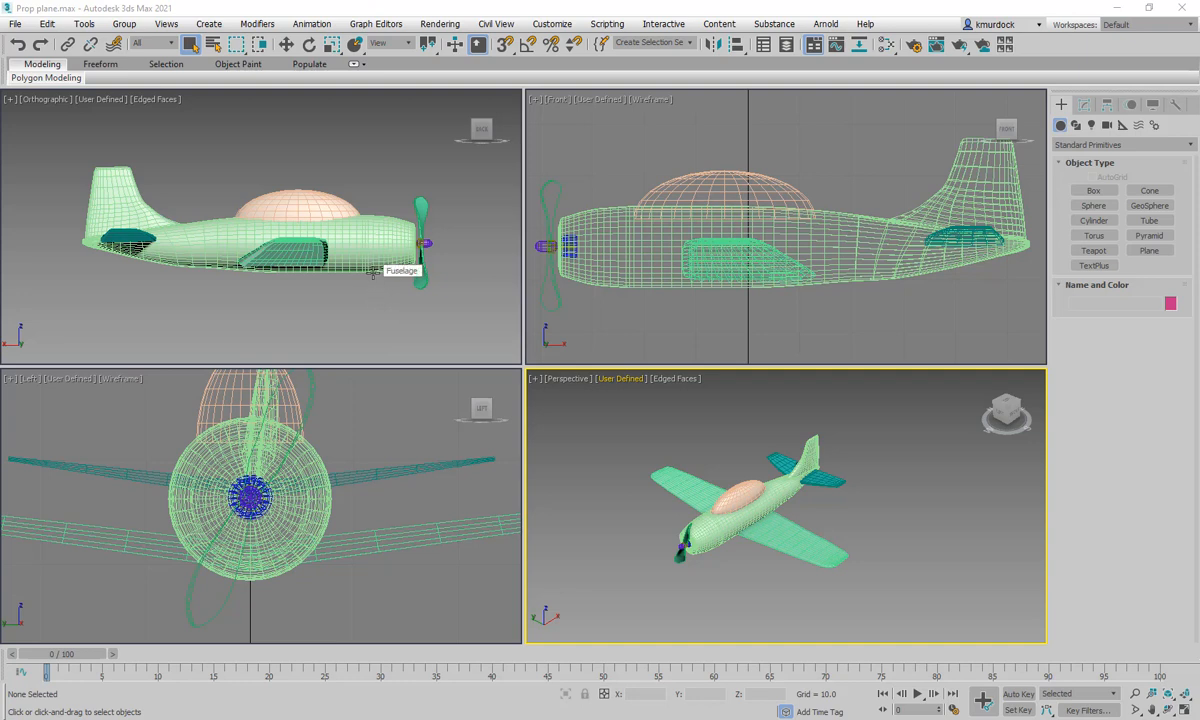
{"action": "mouse_move", "coordinate": [388, 145]}
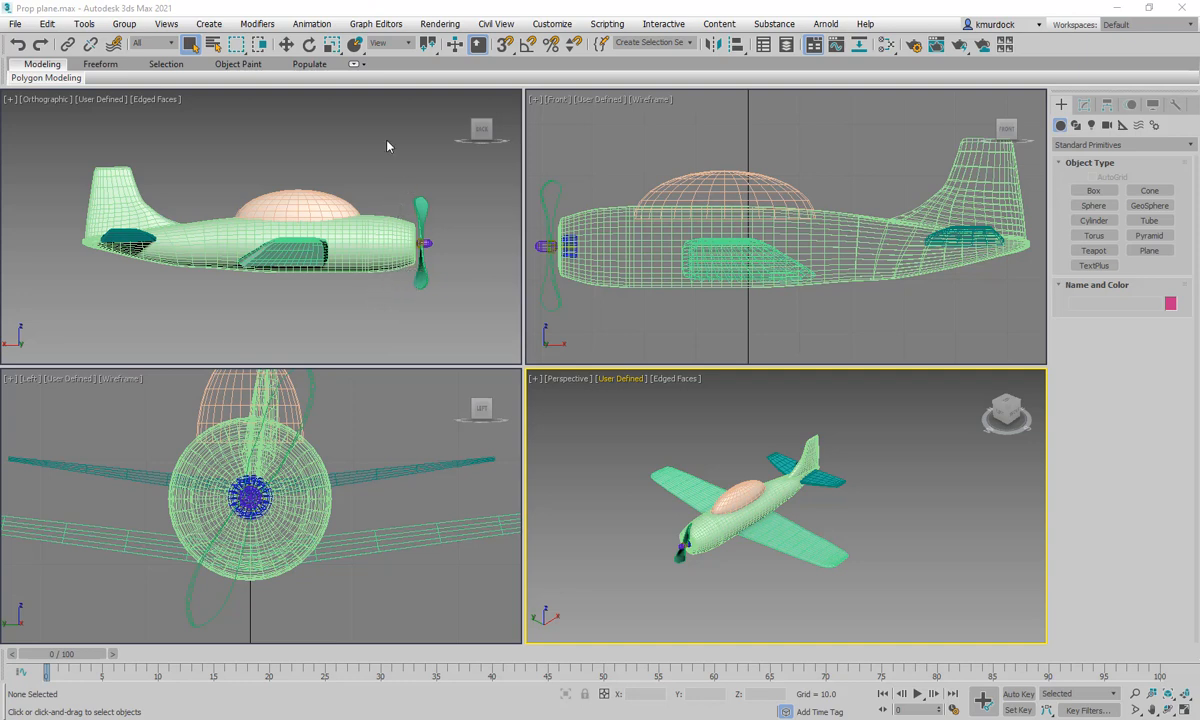
{"action": "mouse_move", "coordinate": [322, 121]}
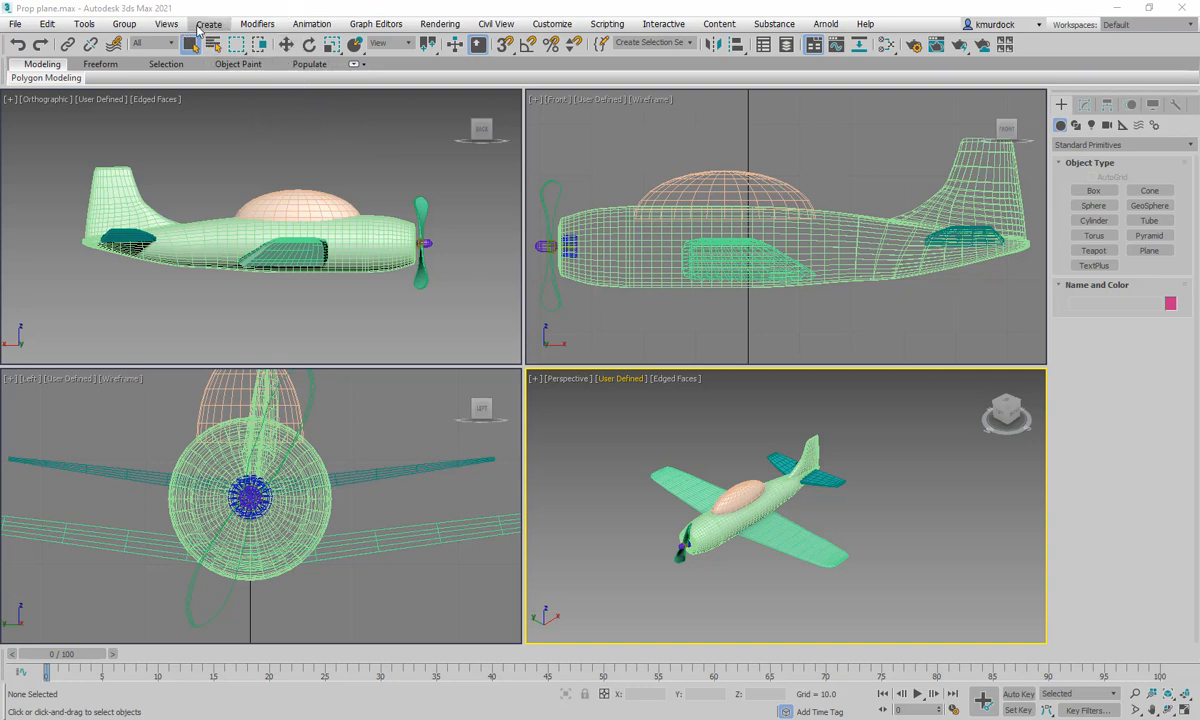
{"action": "mouse_move", "coordinate": [311, 23]}
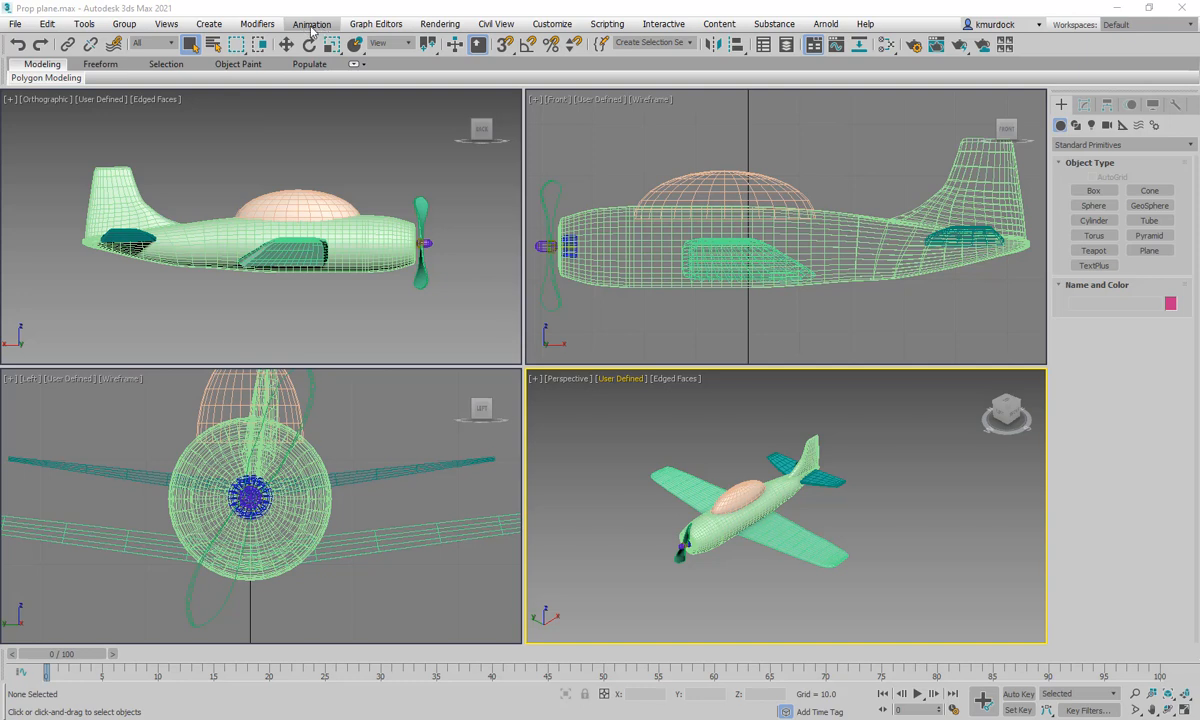
{"action": "mouse_move", "coordinate": [309, 44]}
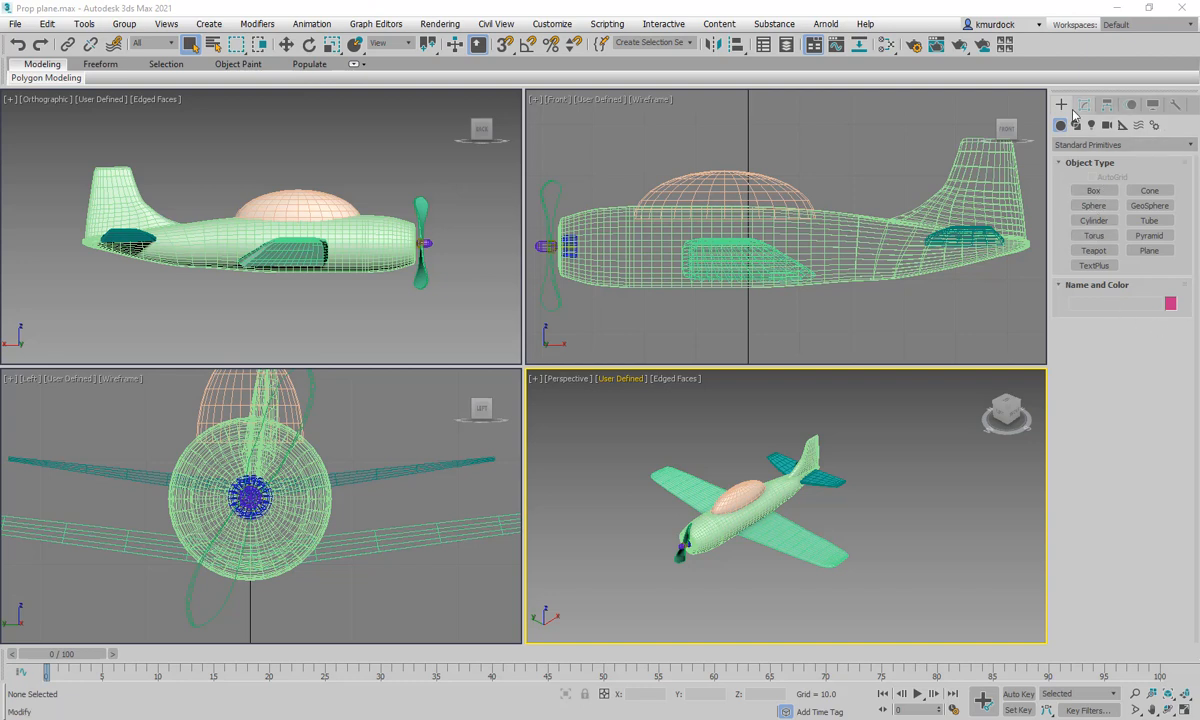
Switch the command panel to Modify and then back to Create.
{"action": "left_click", "coordinate": [1084, 105]}
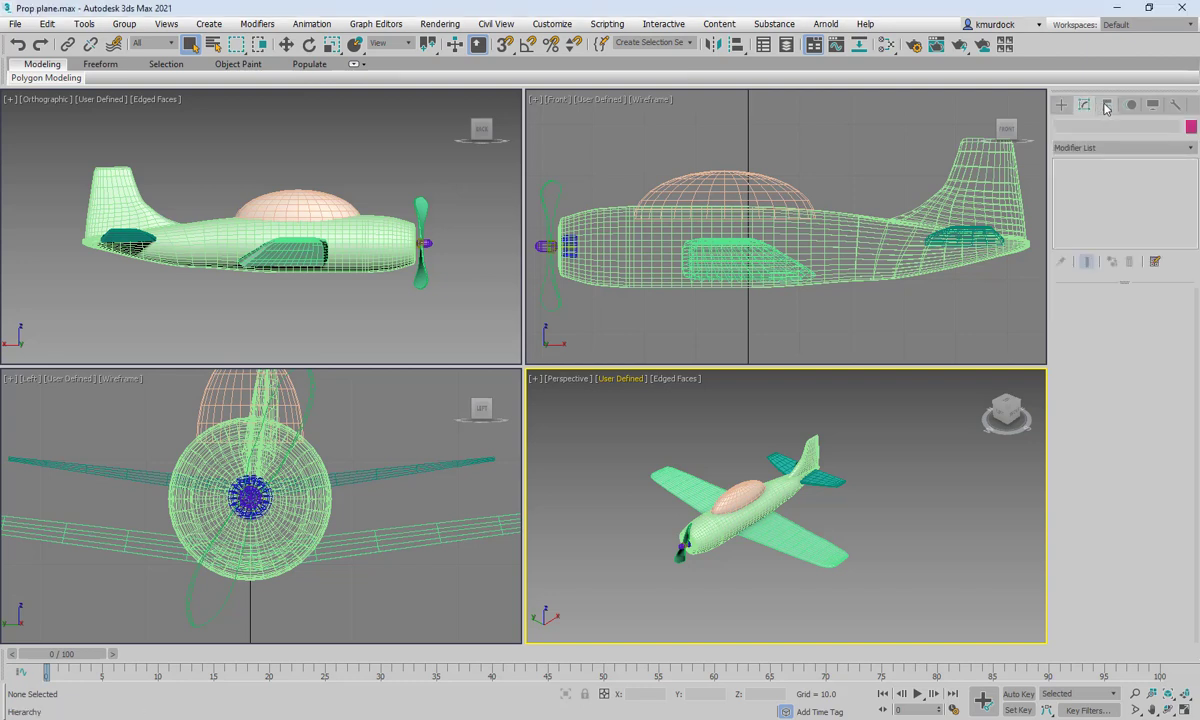
{"action": "left_click", "coordinate": [1061, 105]}
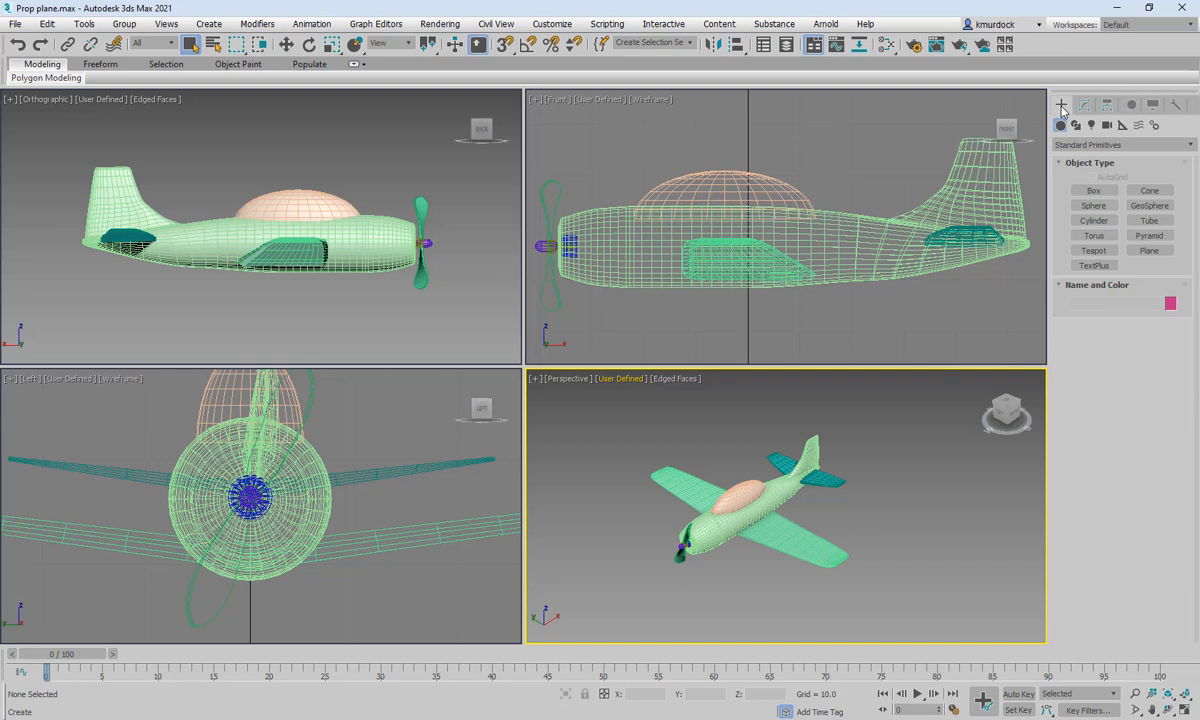
{"action": "mouse_move", "coordinate": [1071, 235]}
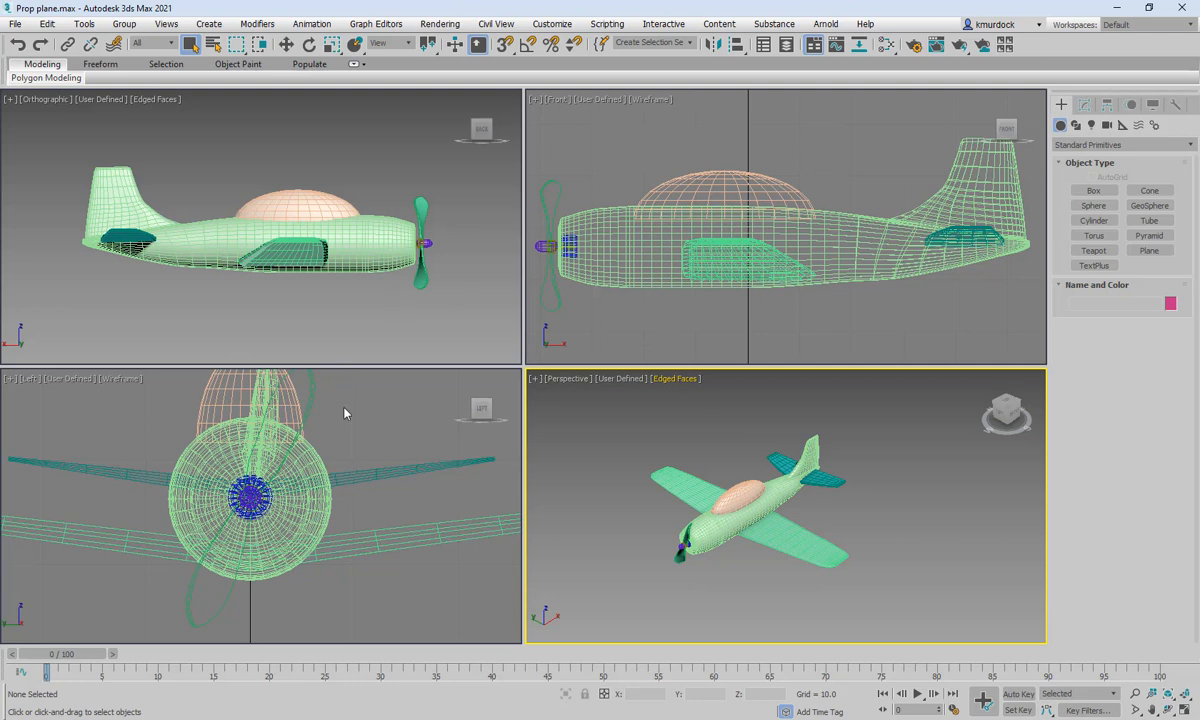
{"action": "mouse_move", "coordinate": [145, 615]}
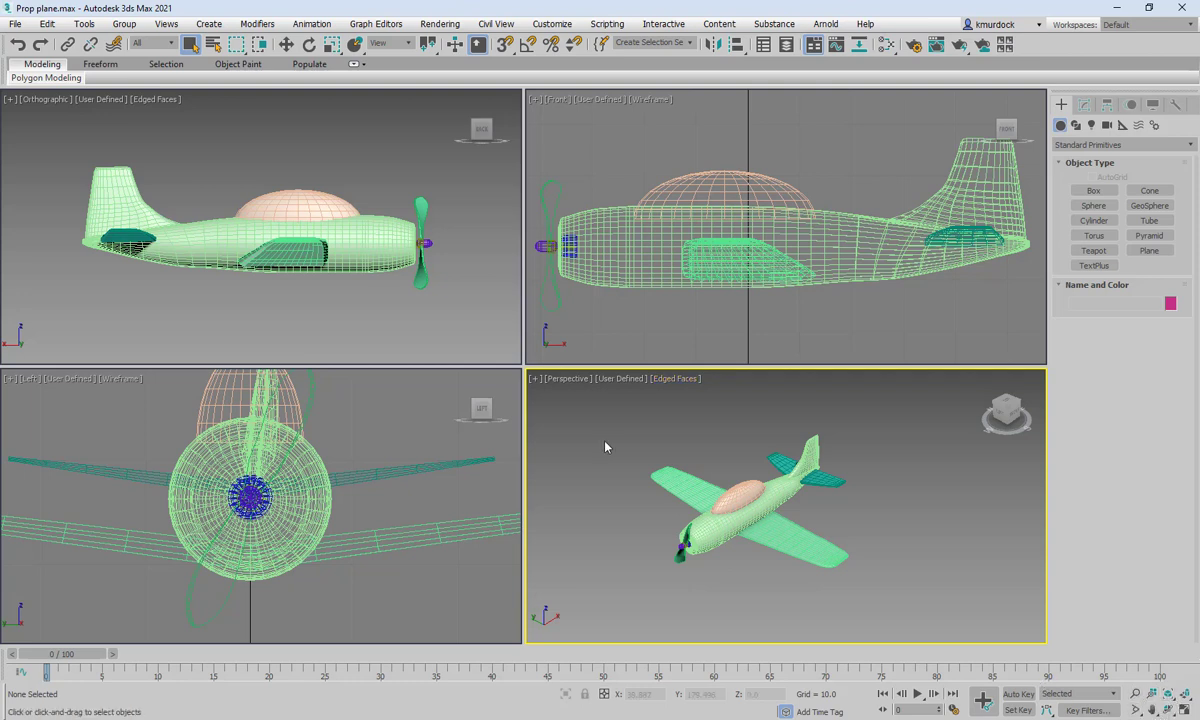
{"action": "mouse_move", "coordinate": [595, 400]}
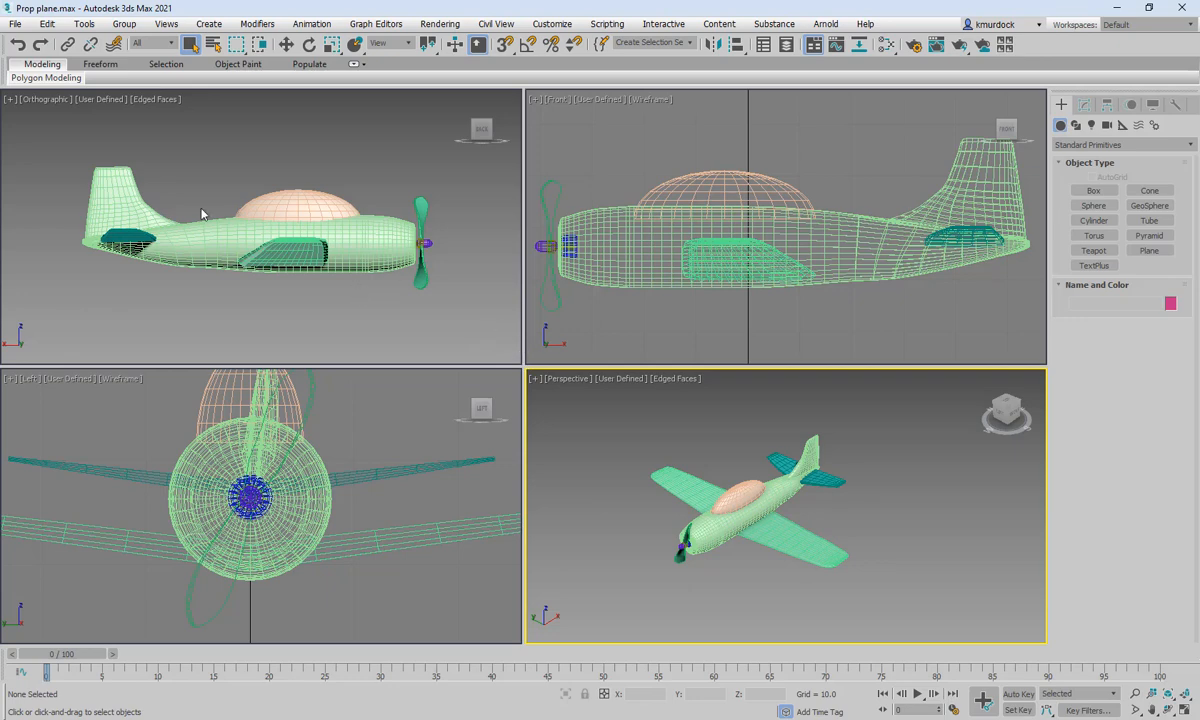
{"action": "left_click", "coordinate": [166, 23]}
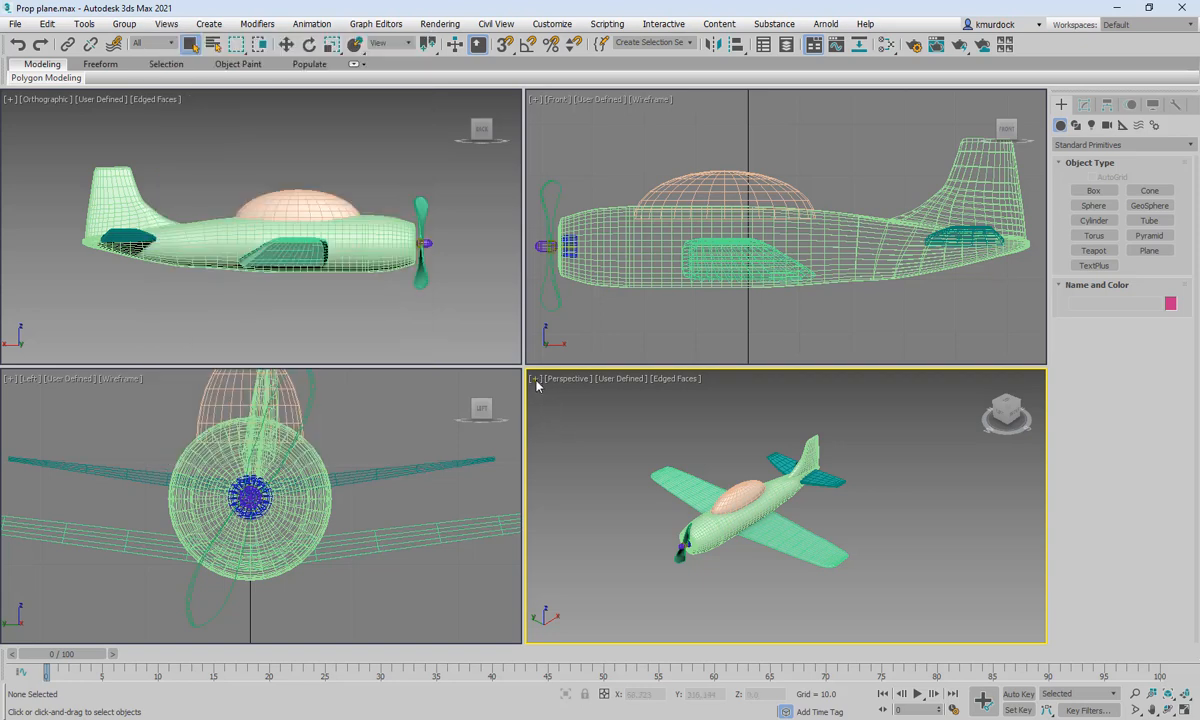
Shade the Perspective view as Hidden Line, then as Clay.
{"action": "right_click", "coordinate": [537, 378]}
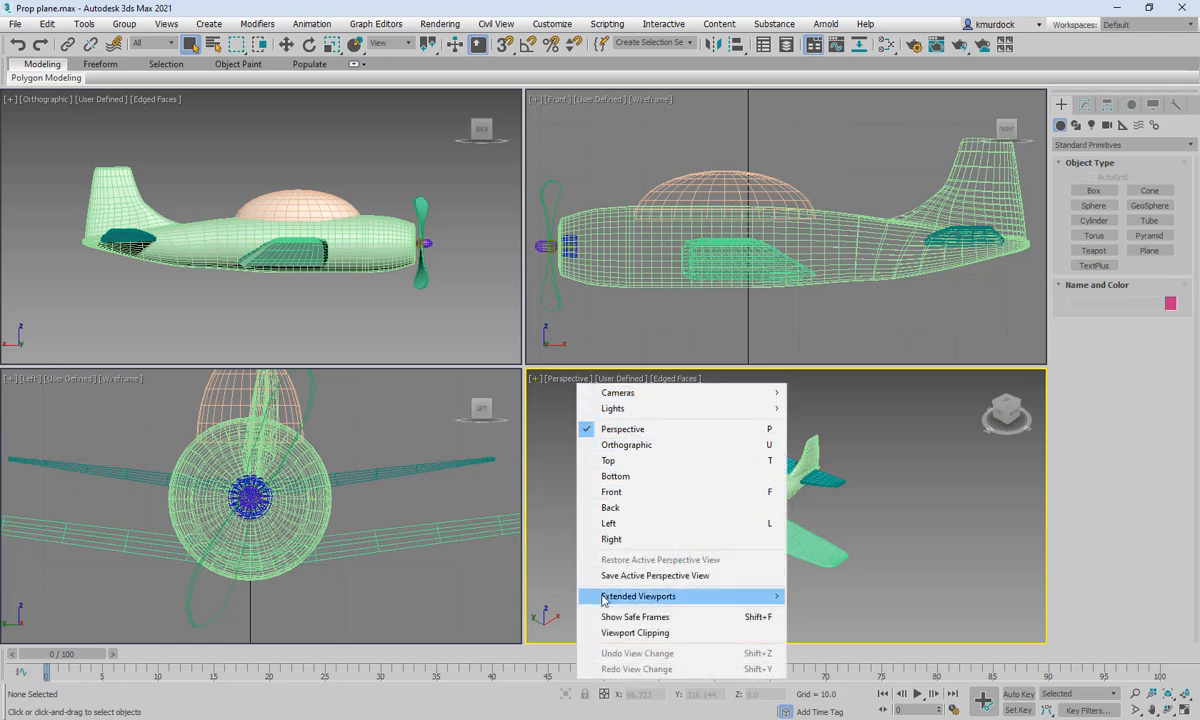
{"action": "mouse_move", "coordinate": [626, 444]}
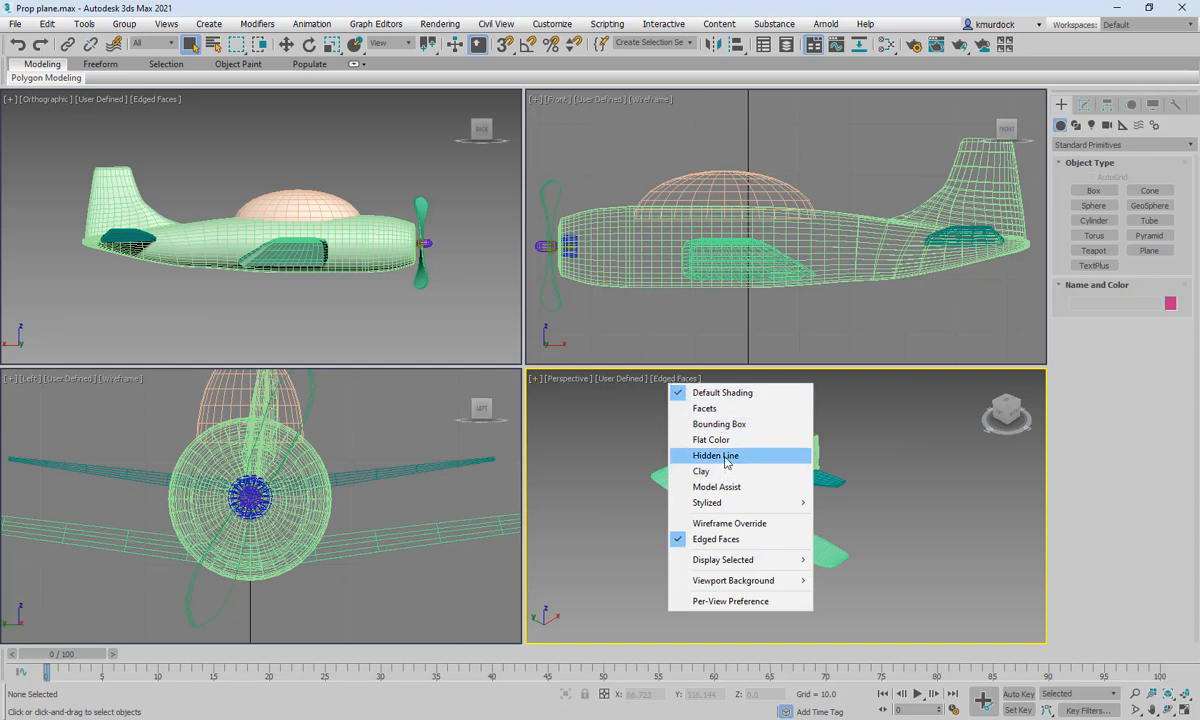
{"action": "left_click", "coordinate": [715, 455]}
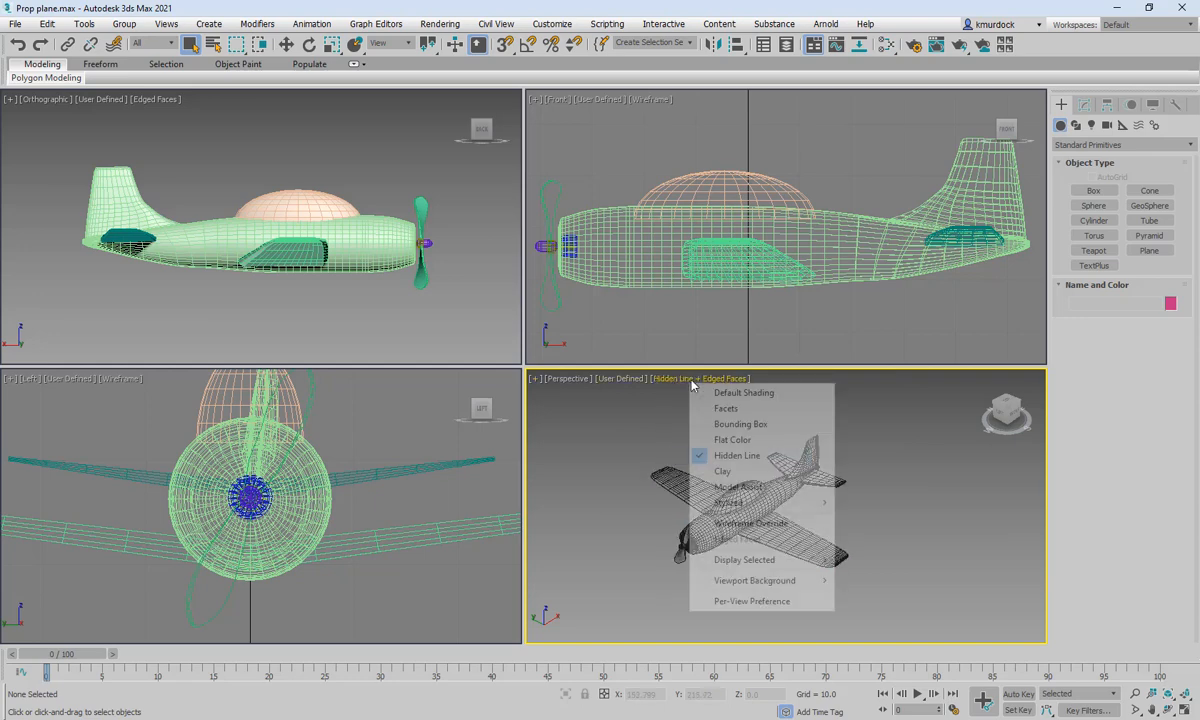
{"action": "left_click", "coordinate": [722, 471]}
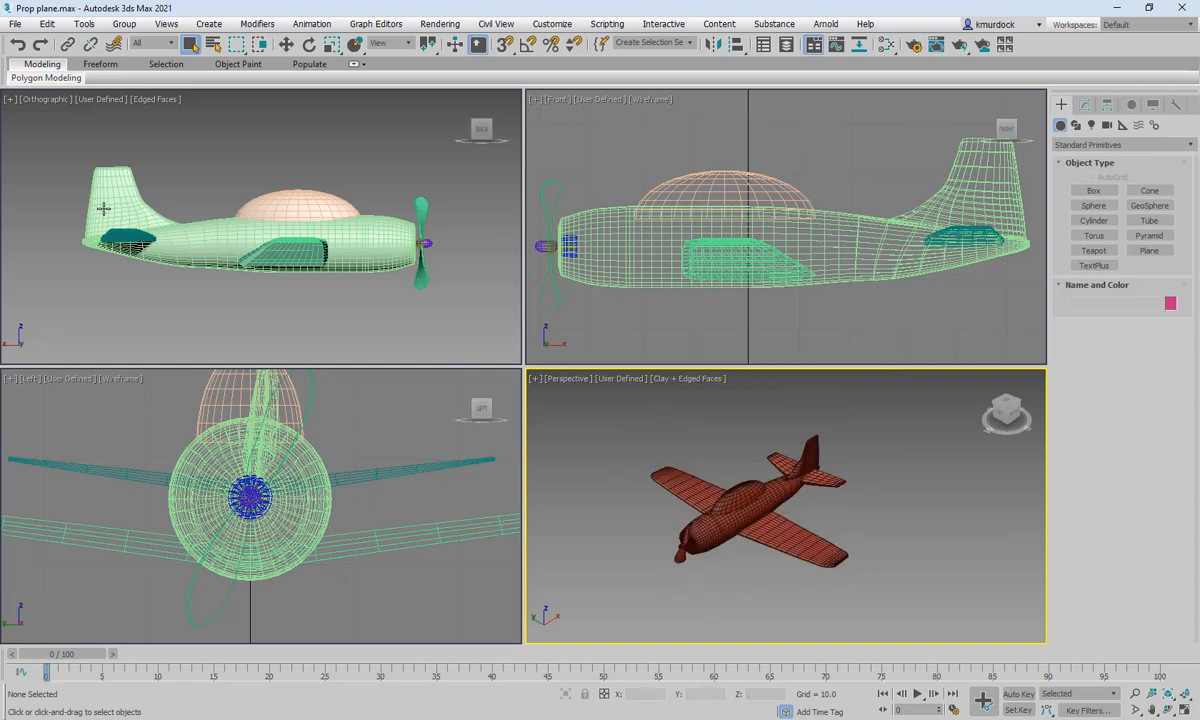
{"action": "left_click", "coordinate": [15, 24]}
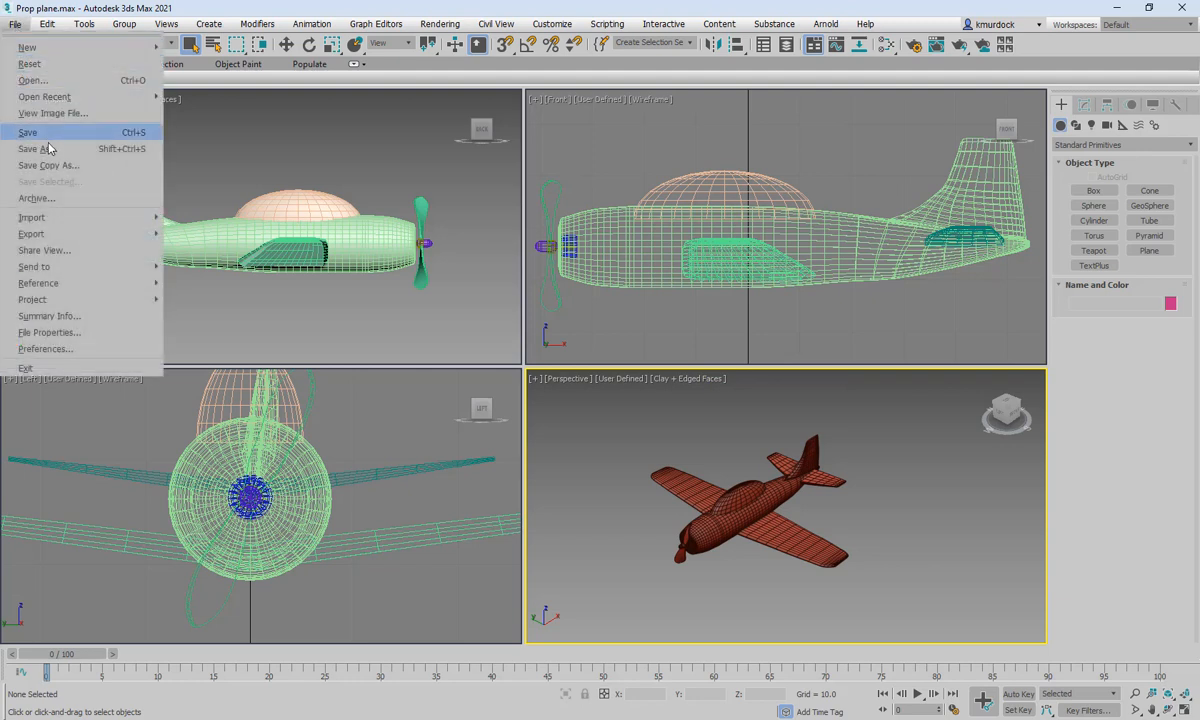
{"action": "mouse_move", "coordinate": [29, 64]}
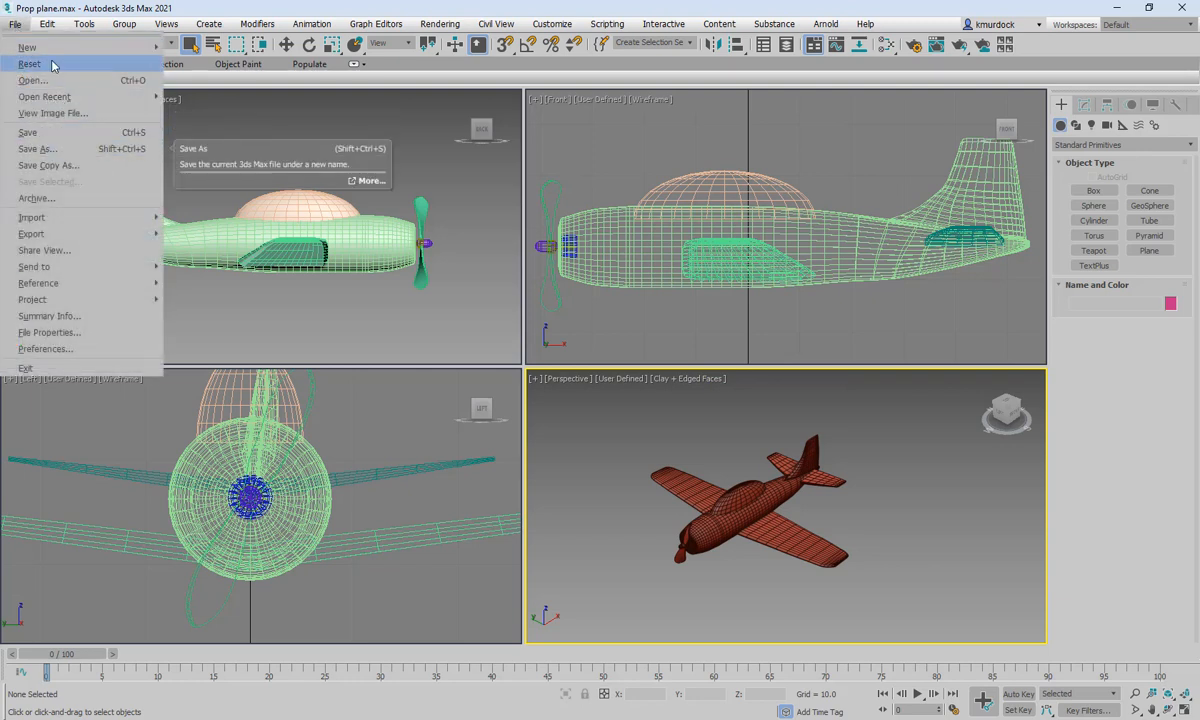
{"action": "mouse_move", "coordinate": [31, 233]}
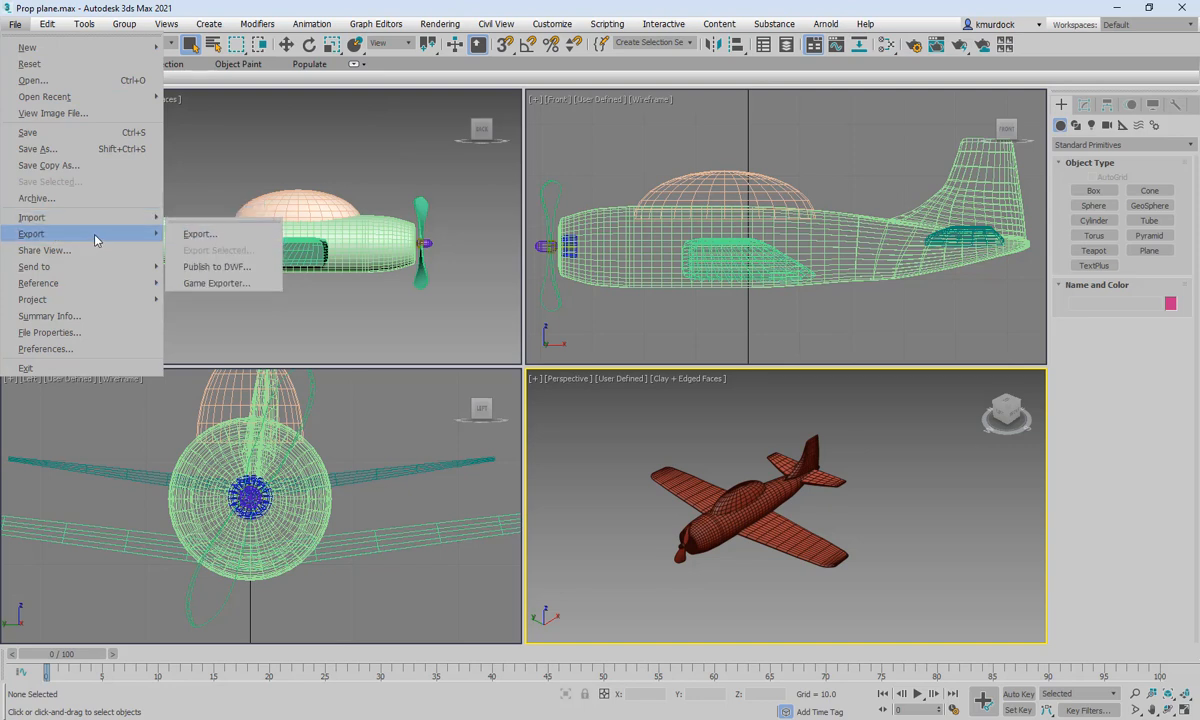
{"action": "mouse_move", "coordinate": [456, 325]}
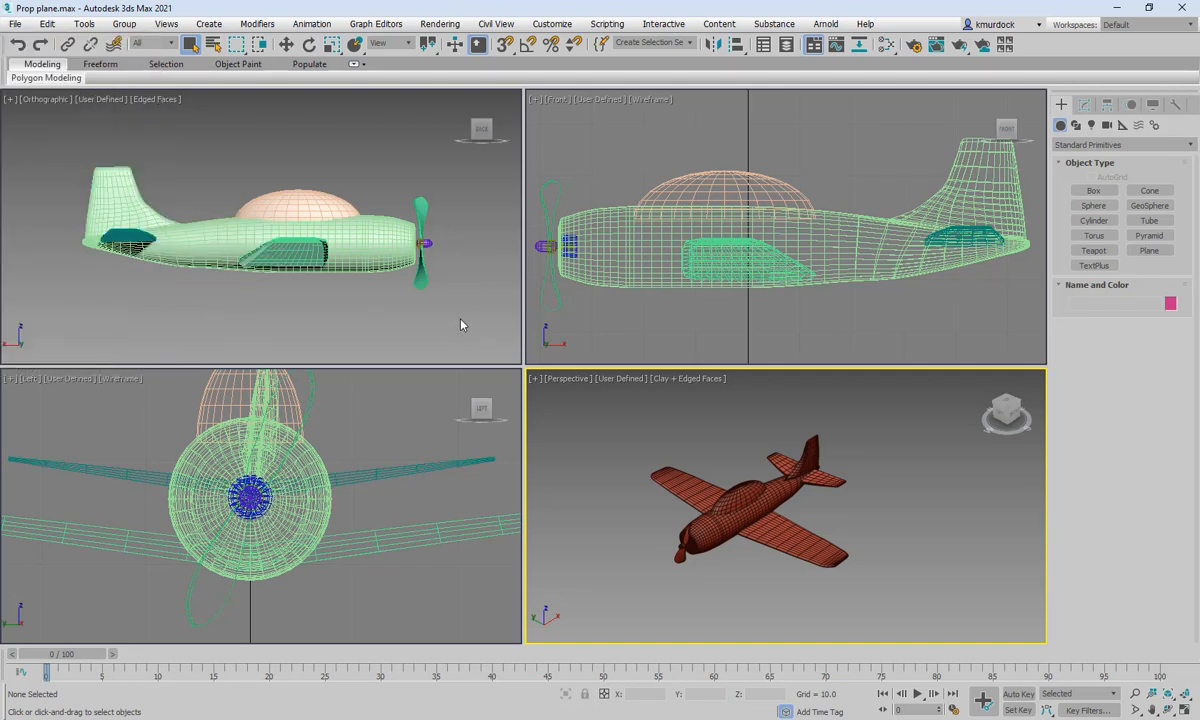
{"action": "mouse_move", "coordinate": [575, 116]}
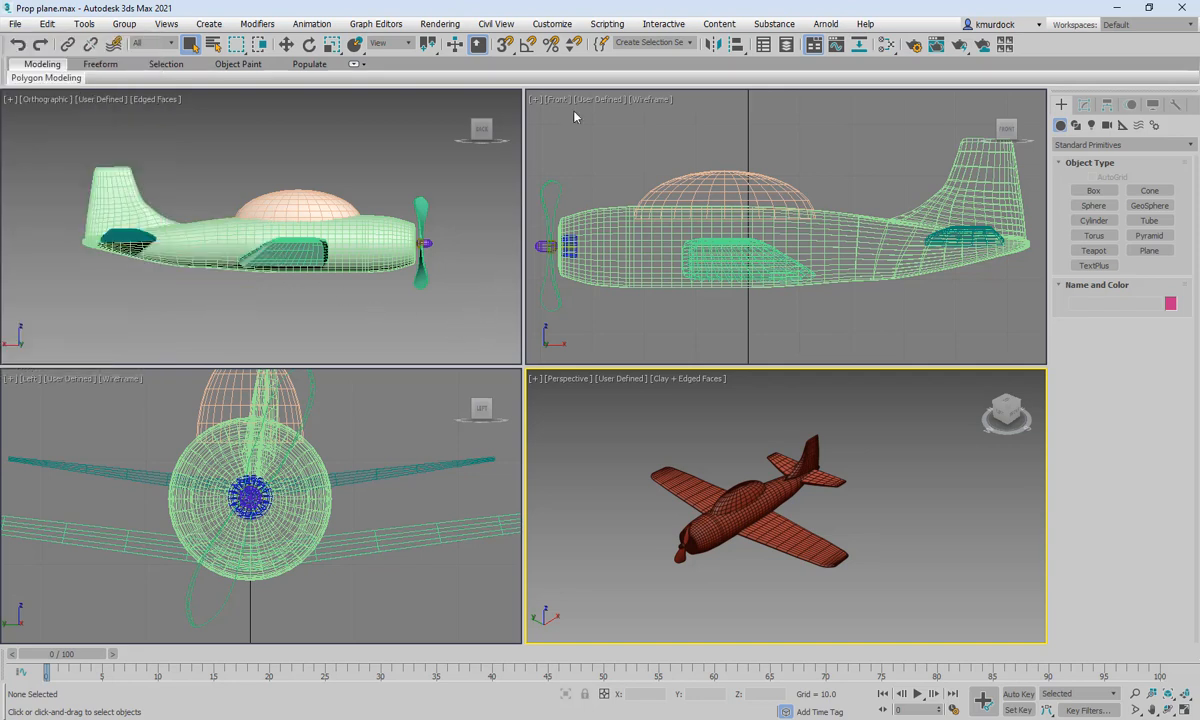
Browse the Preferences Viewports, Files, Animation and Containers pages without changing settings.
{"action": "left_click", "coordinate": [552, 24]}
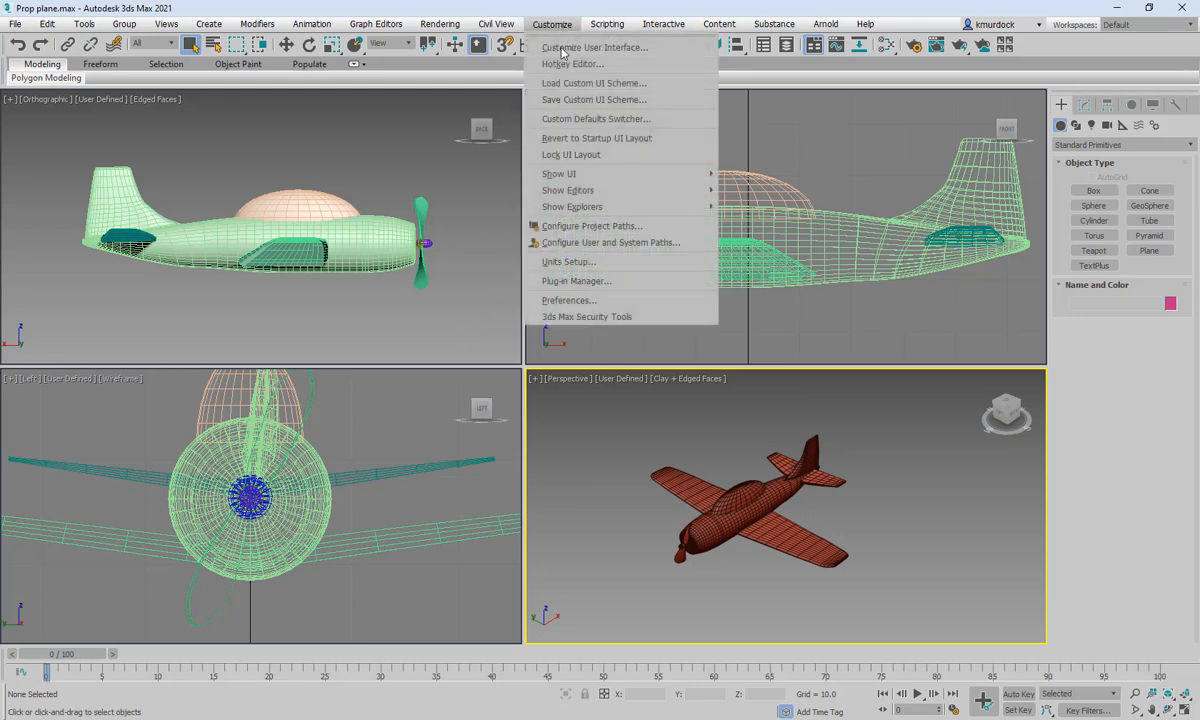
{"action": "mouse_move", "coordinate": [570, 304]}
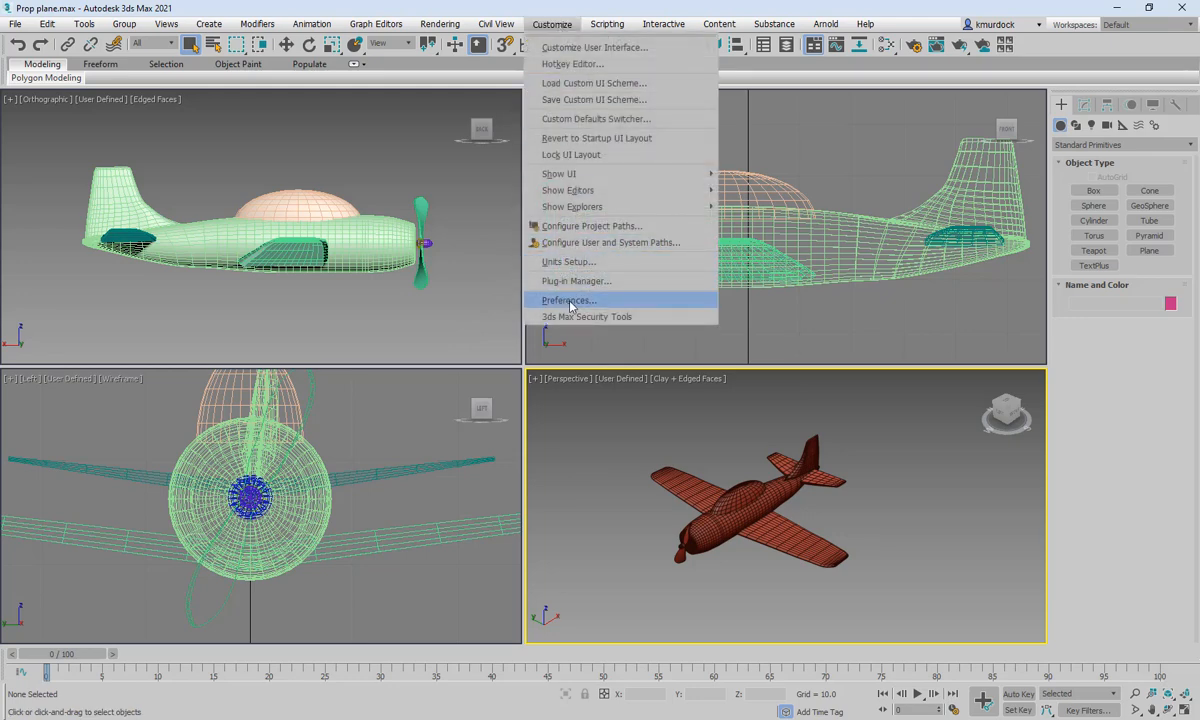
{"action": "left_click", "coordinate": [568, 300]}
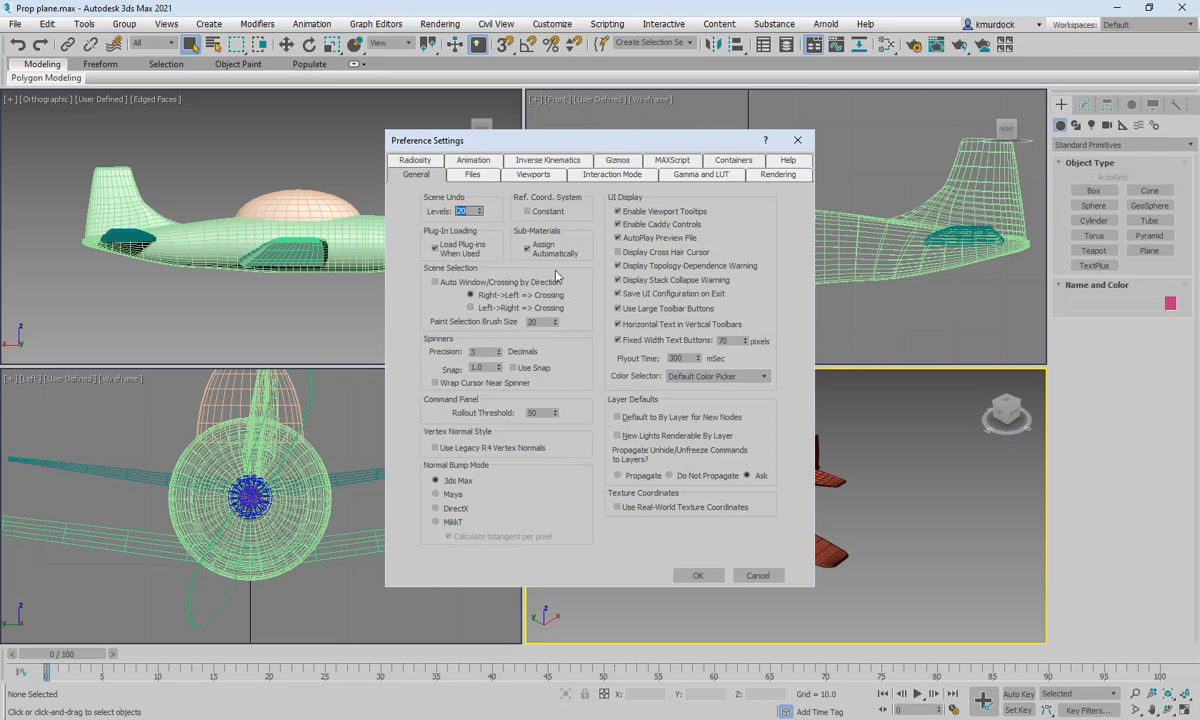
{"action": "left_click", "coordinate": [533, 174]}
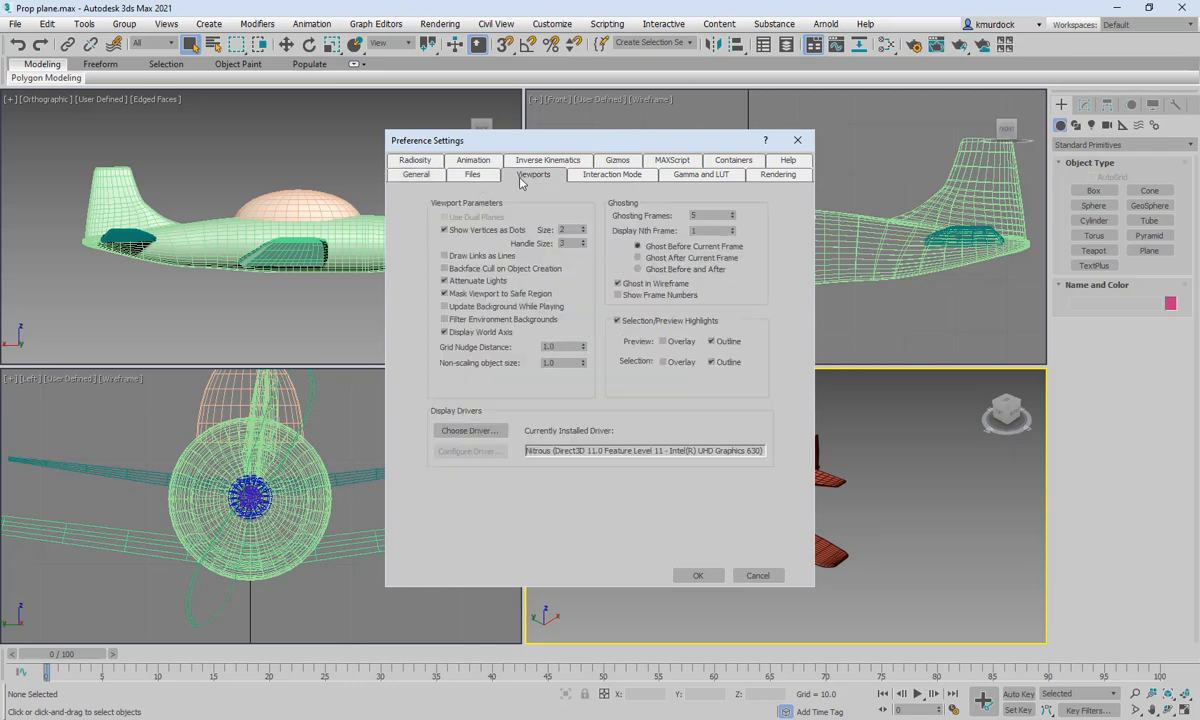
{"action": "left_click", "coordinate": [472, 174]}
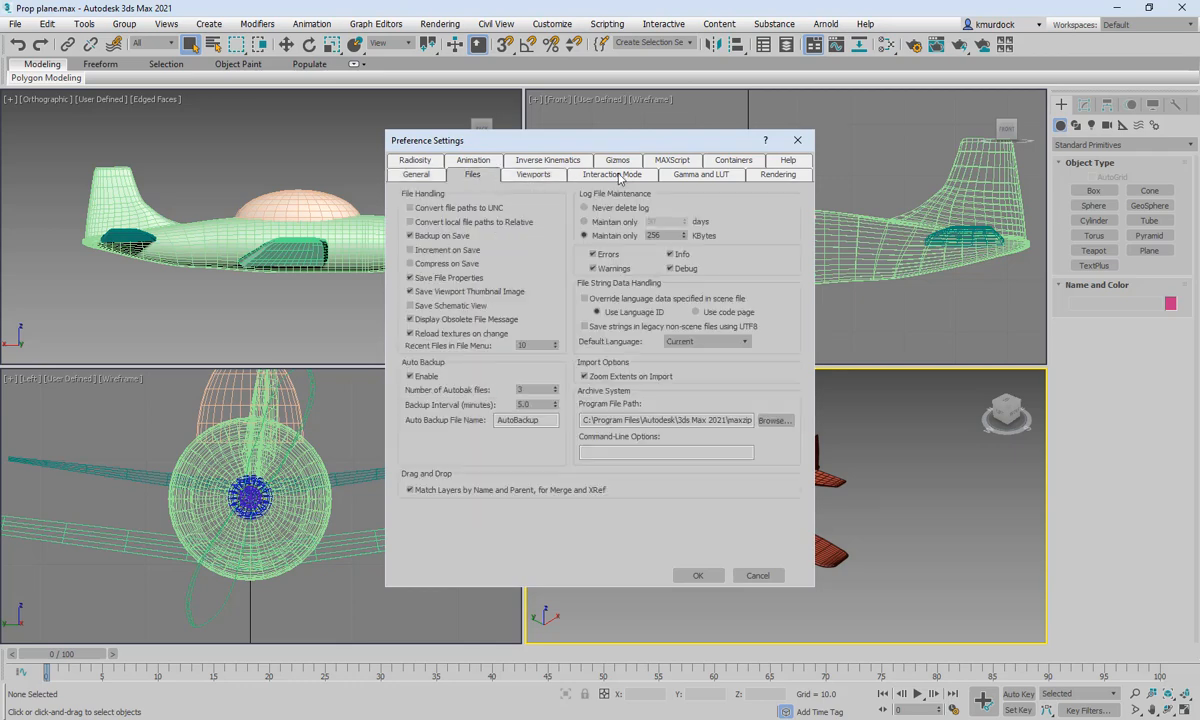
{"action": "left_click", "coordinate": [473, 174]}
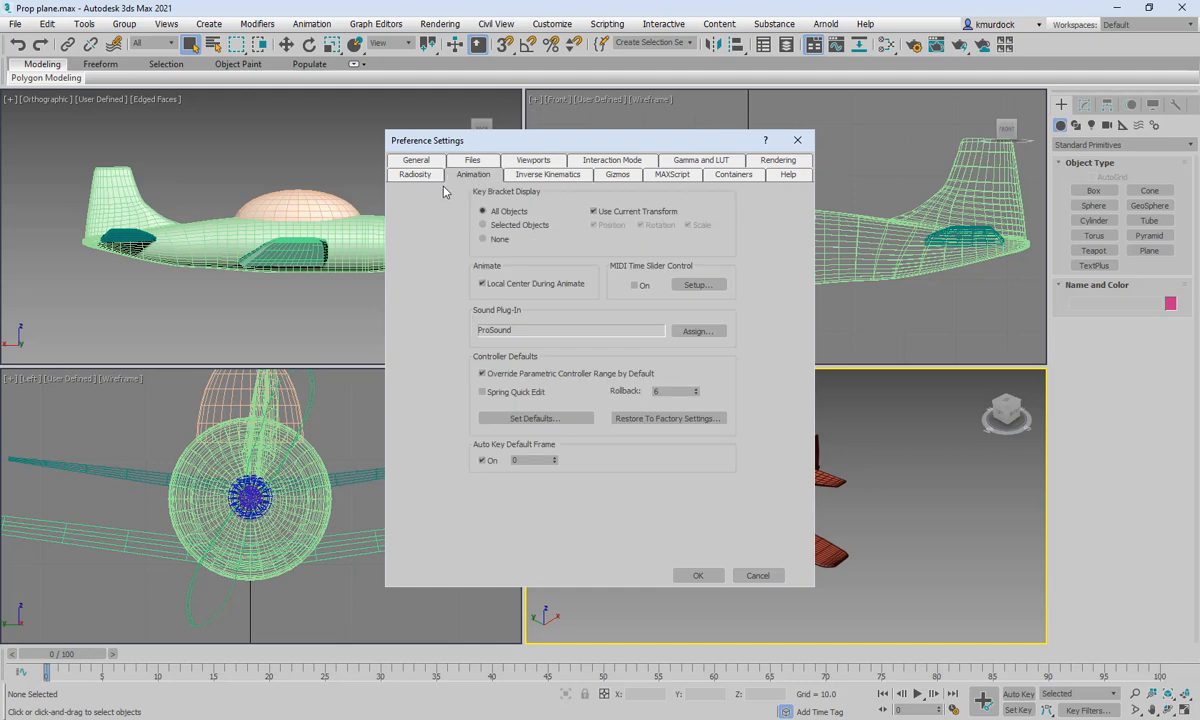
{"action": "left_click", "coordinate": [733, 174]}
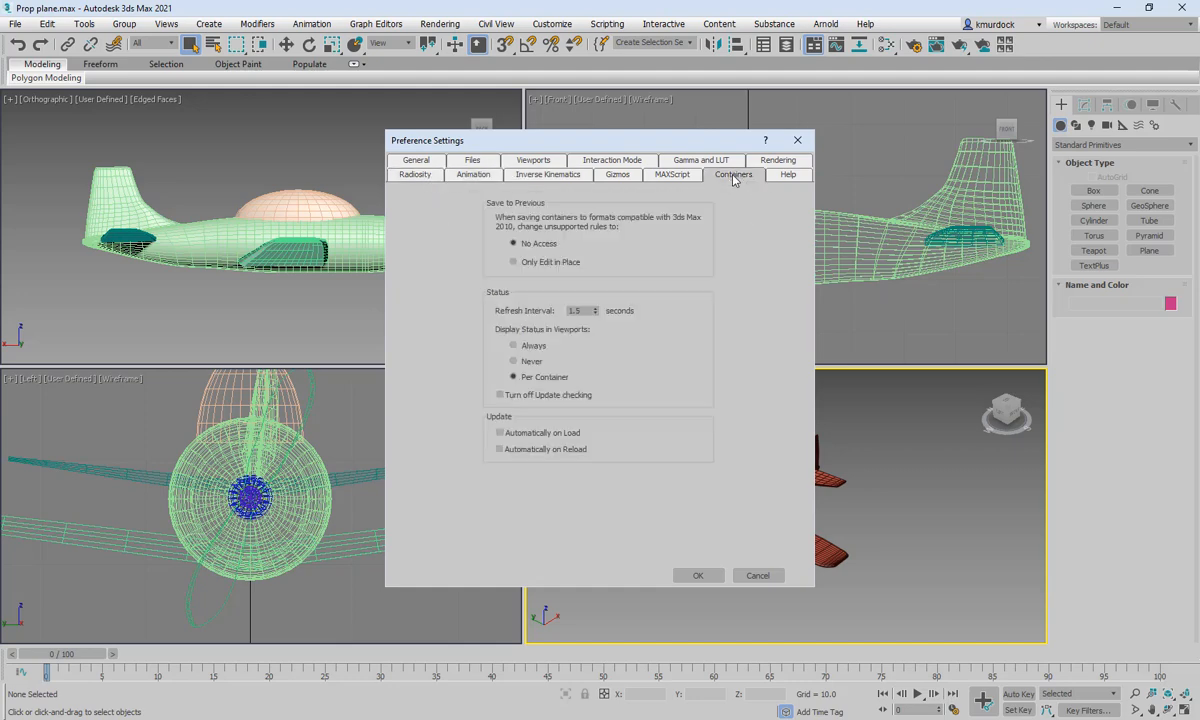